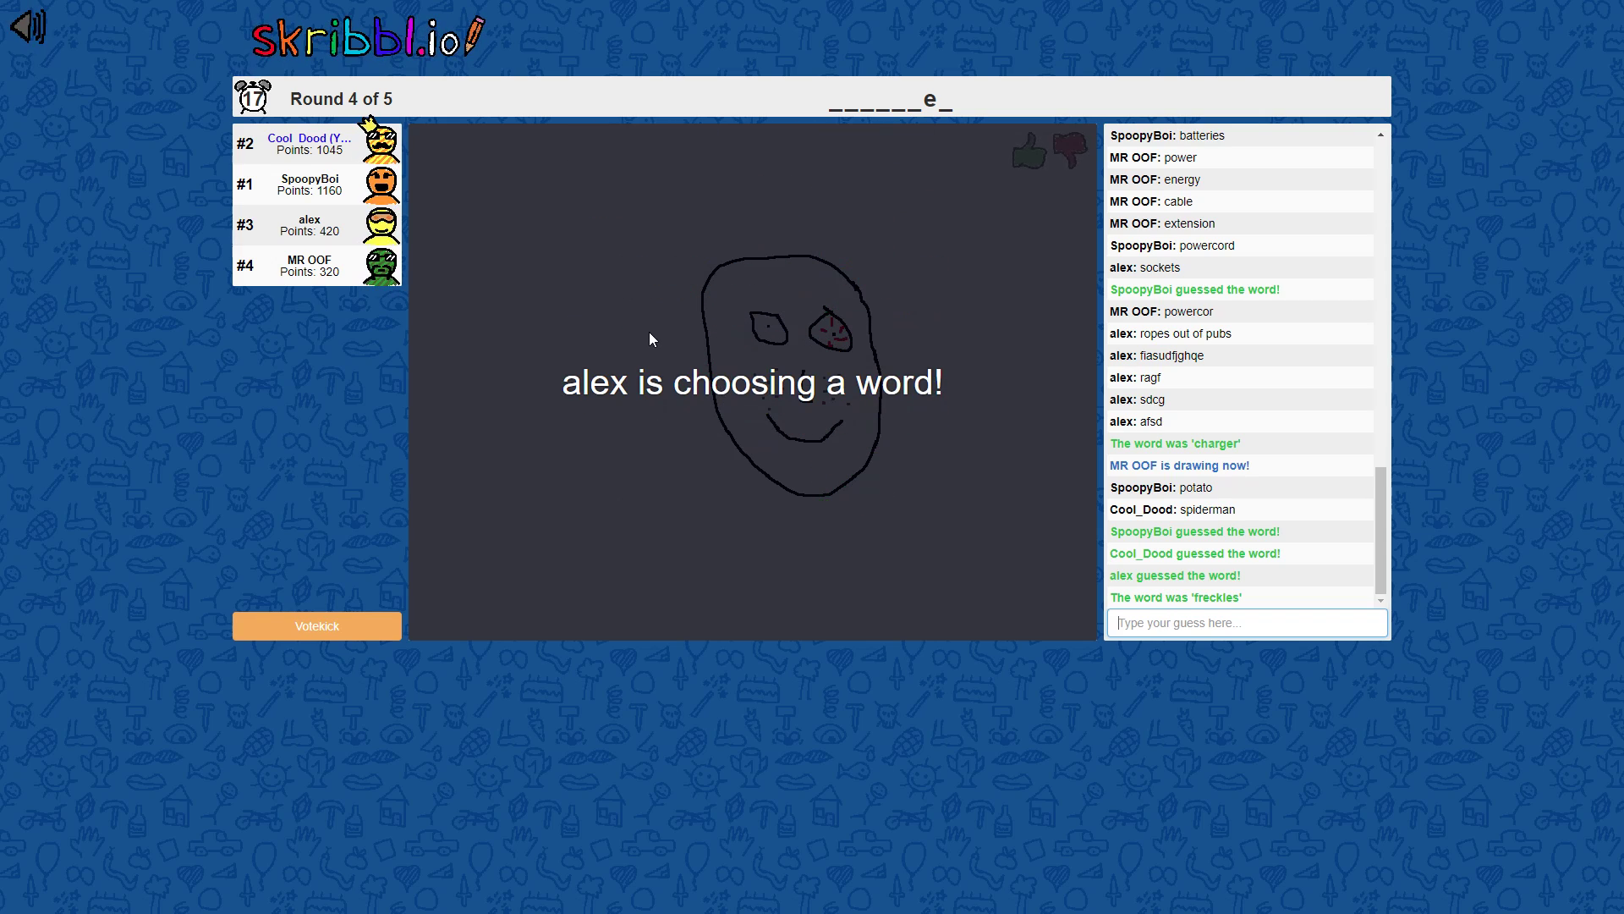
mouse_move(671, 230)
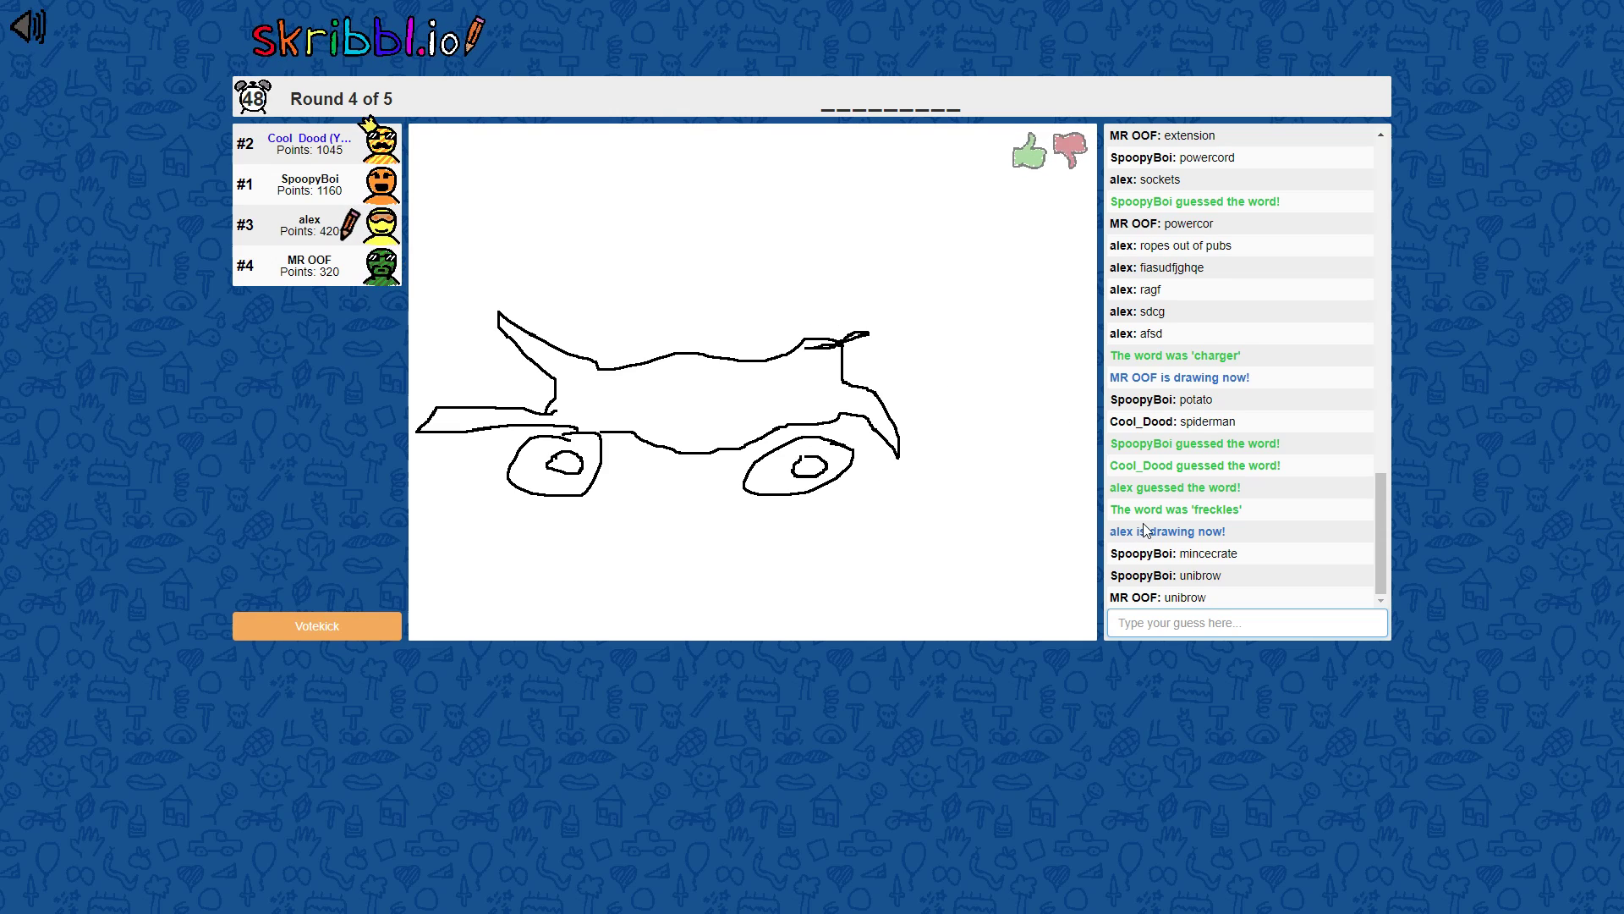
Step: Guess 'bird car?' then 'motorcycle' in chat for alex's vehicle drawing
type("bird")
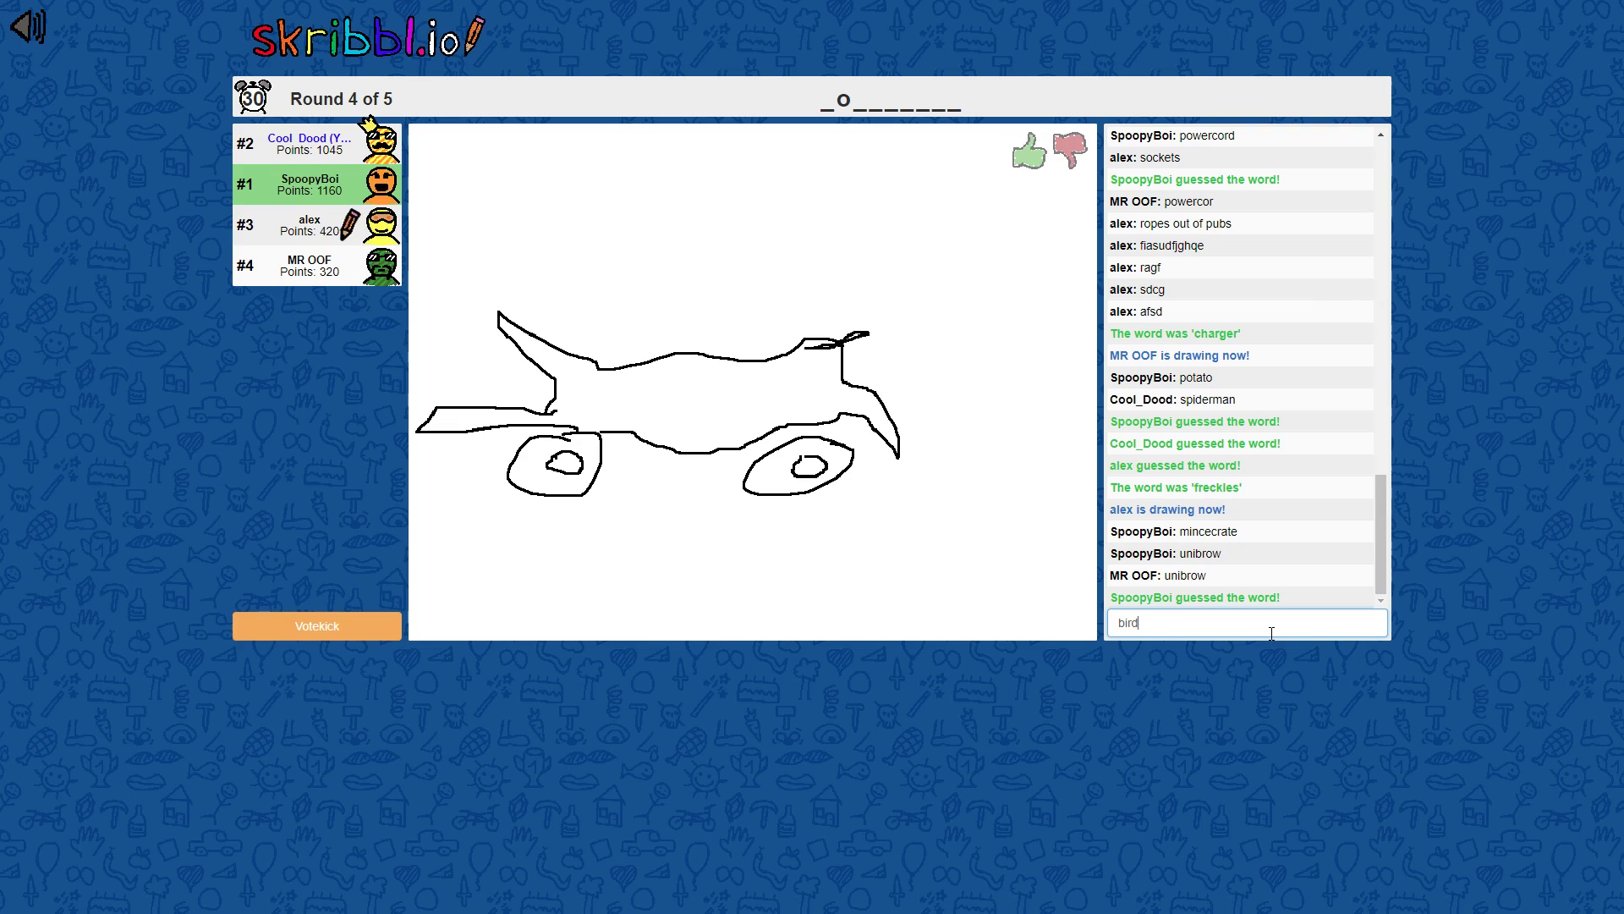
key("Return")
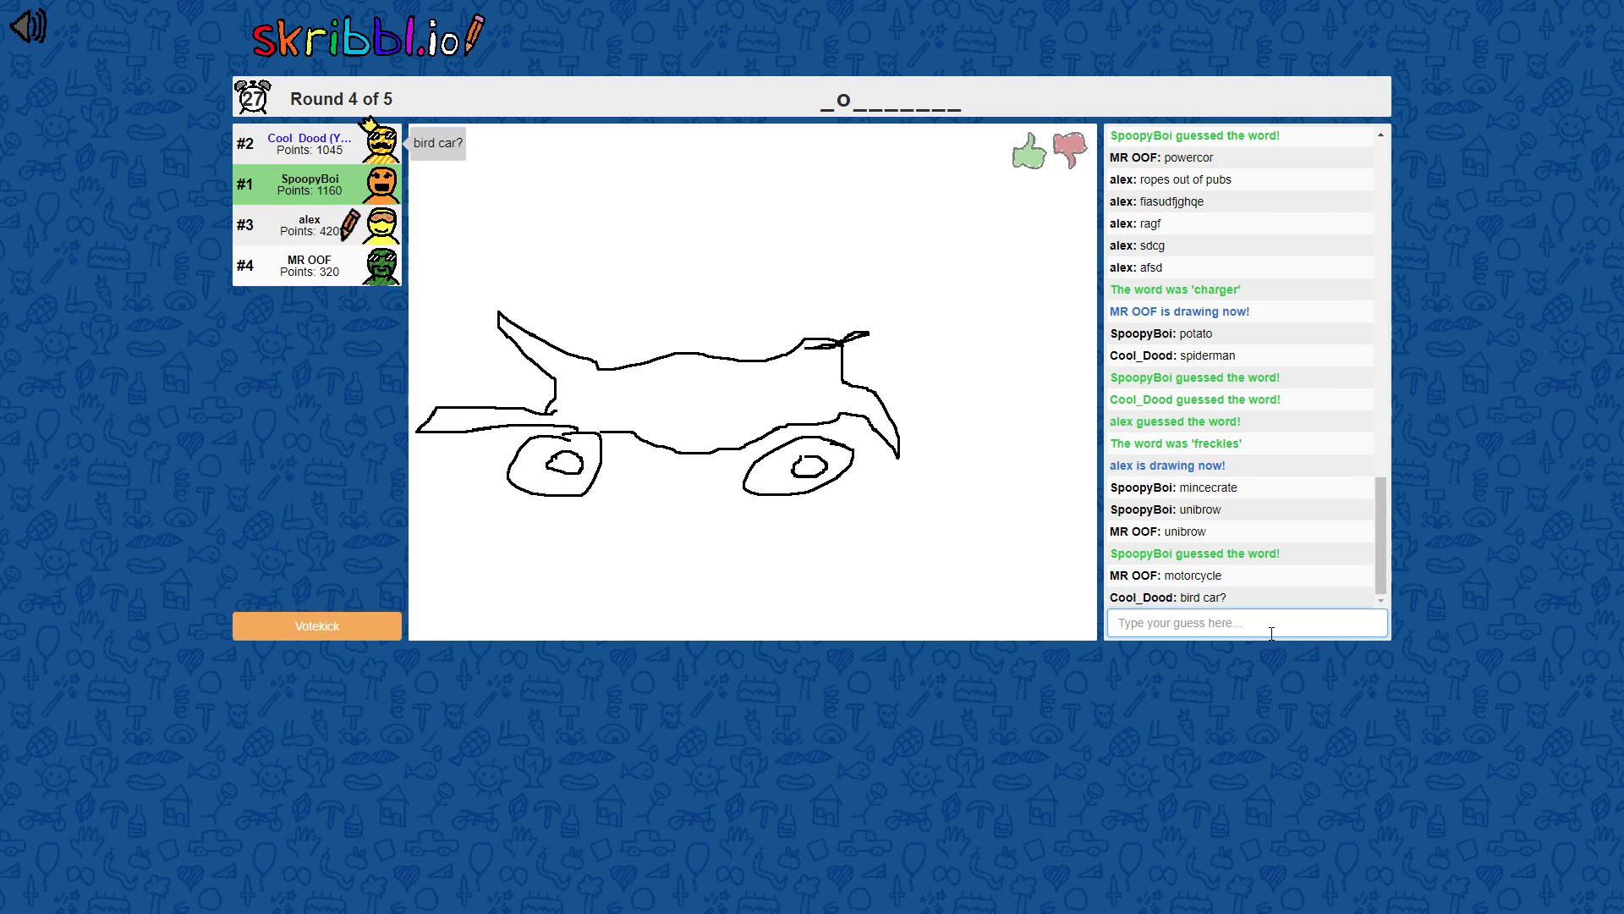
type("motorcy")
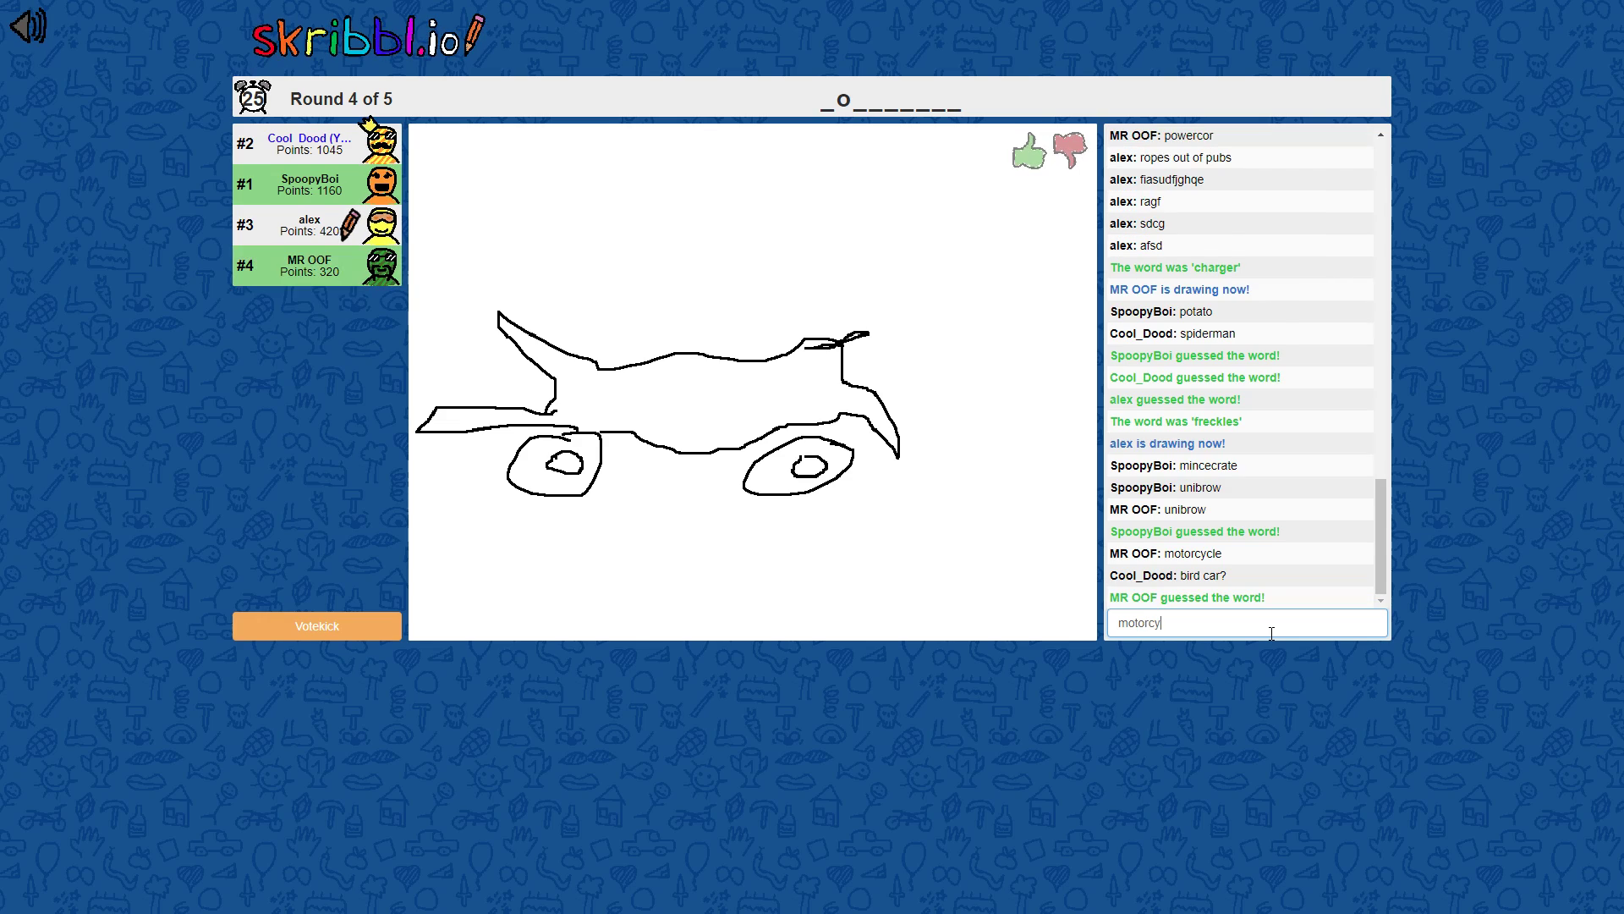
key("Return")
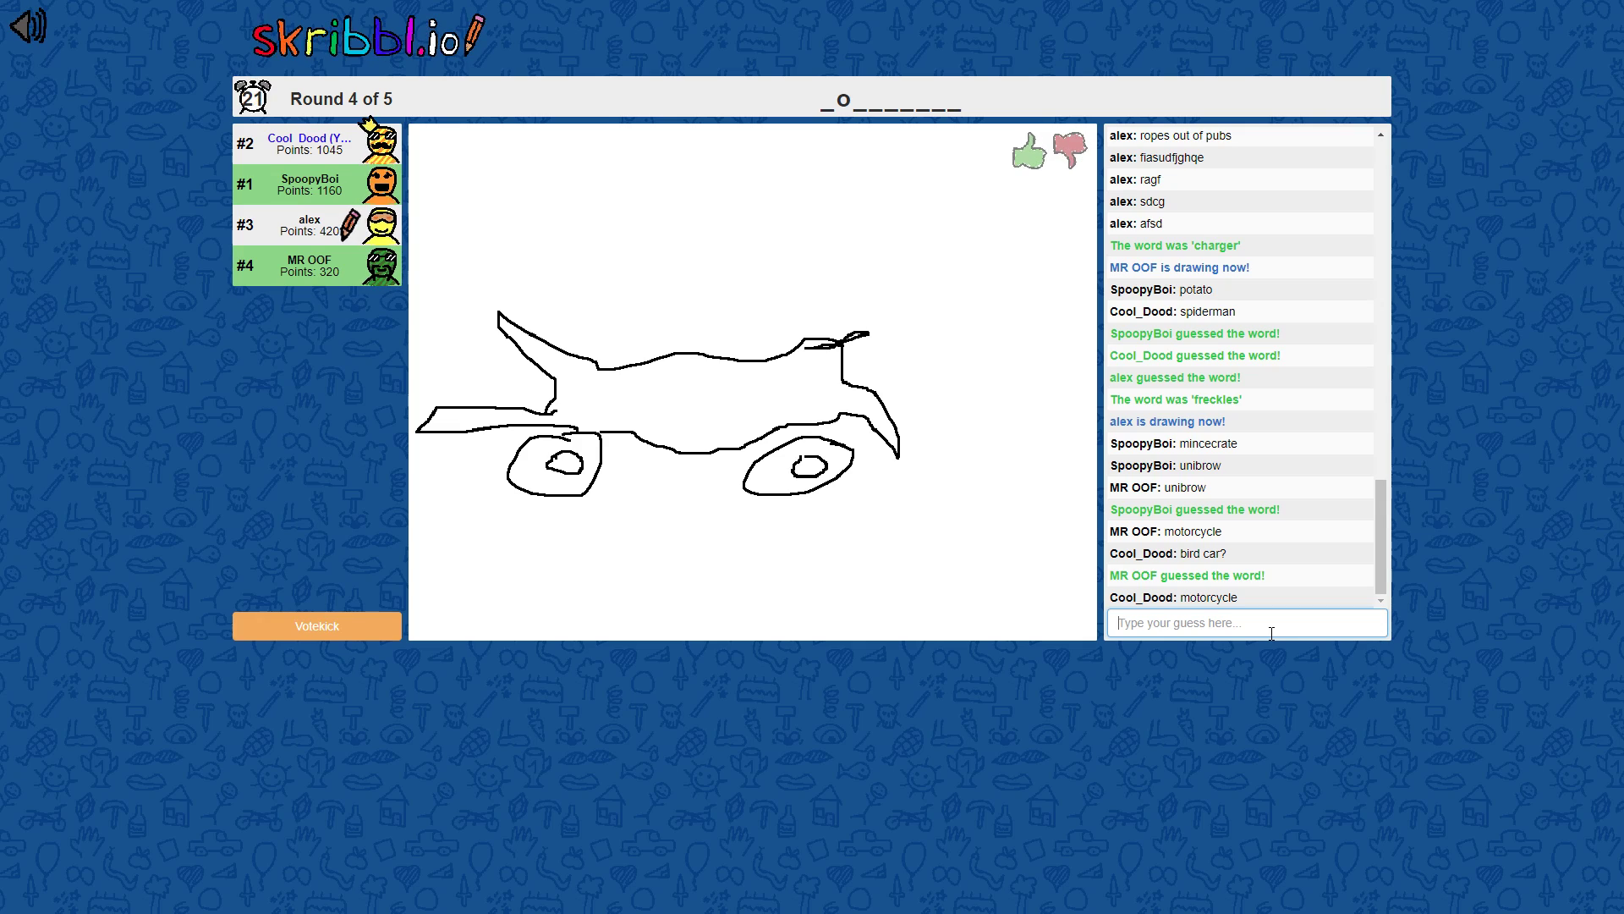
type("moto")
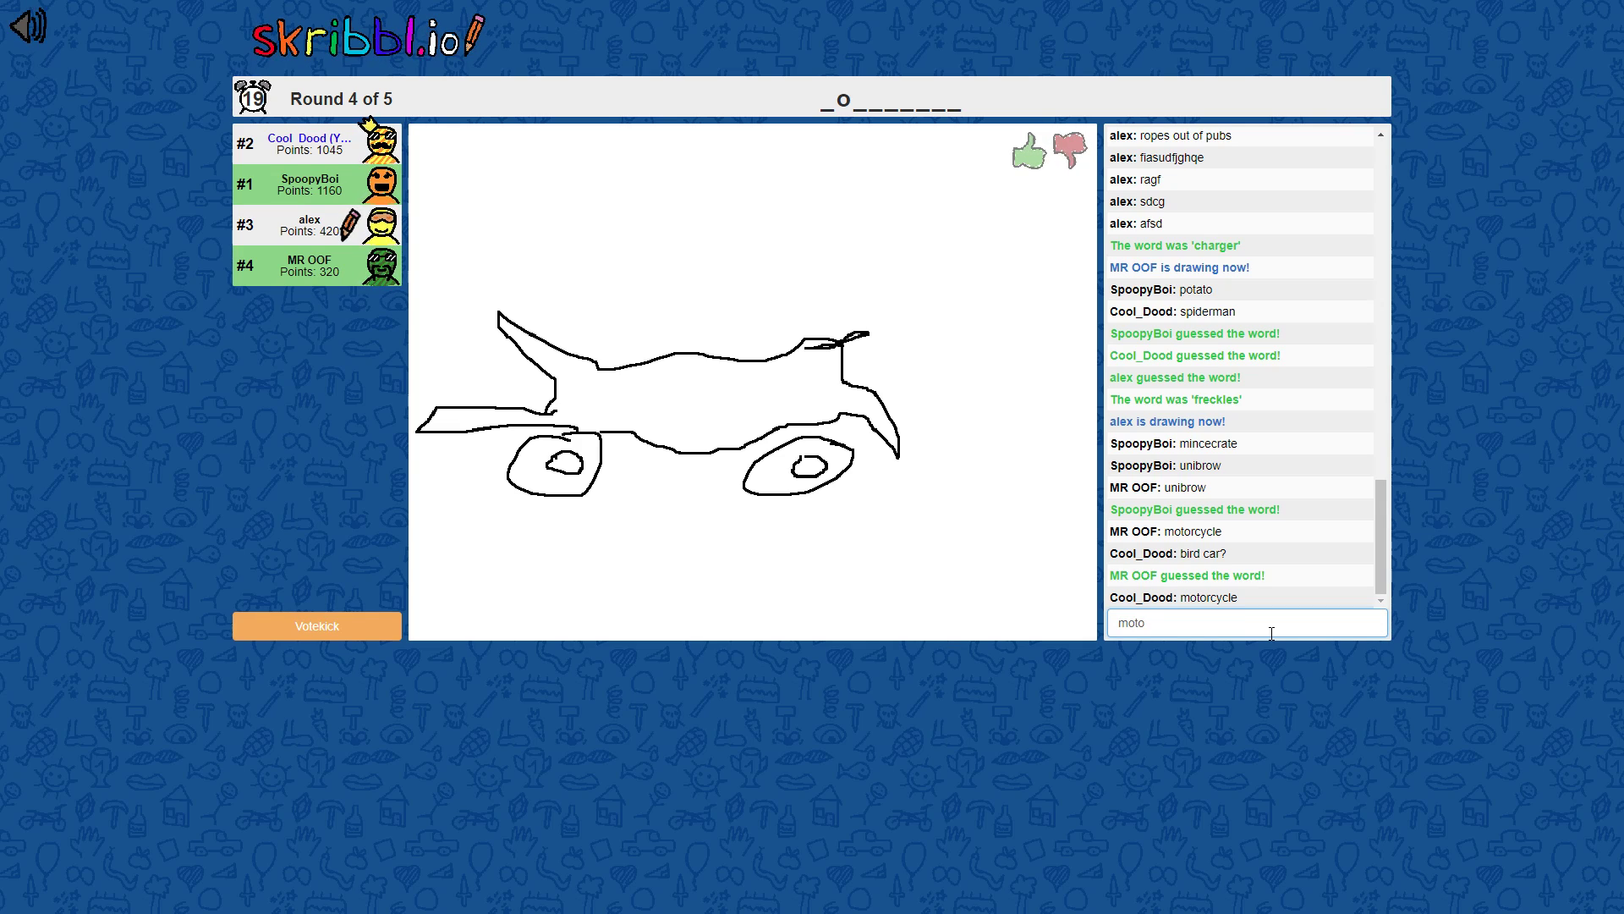
type("cy")
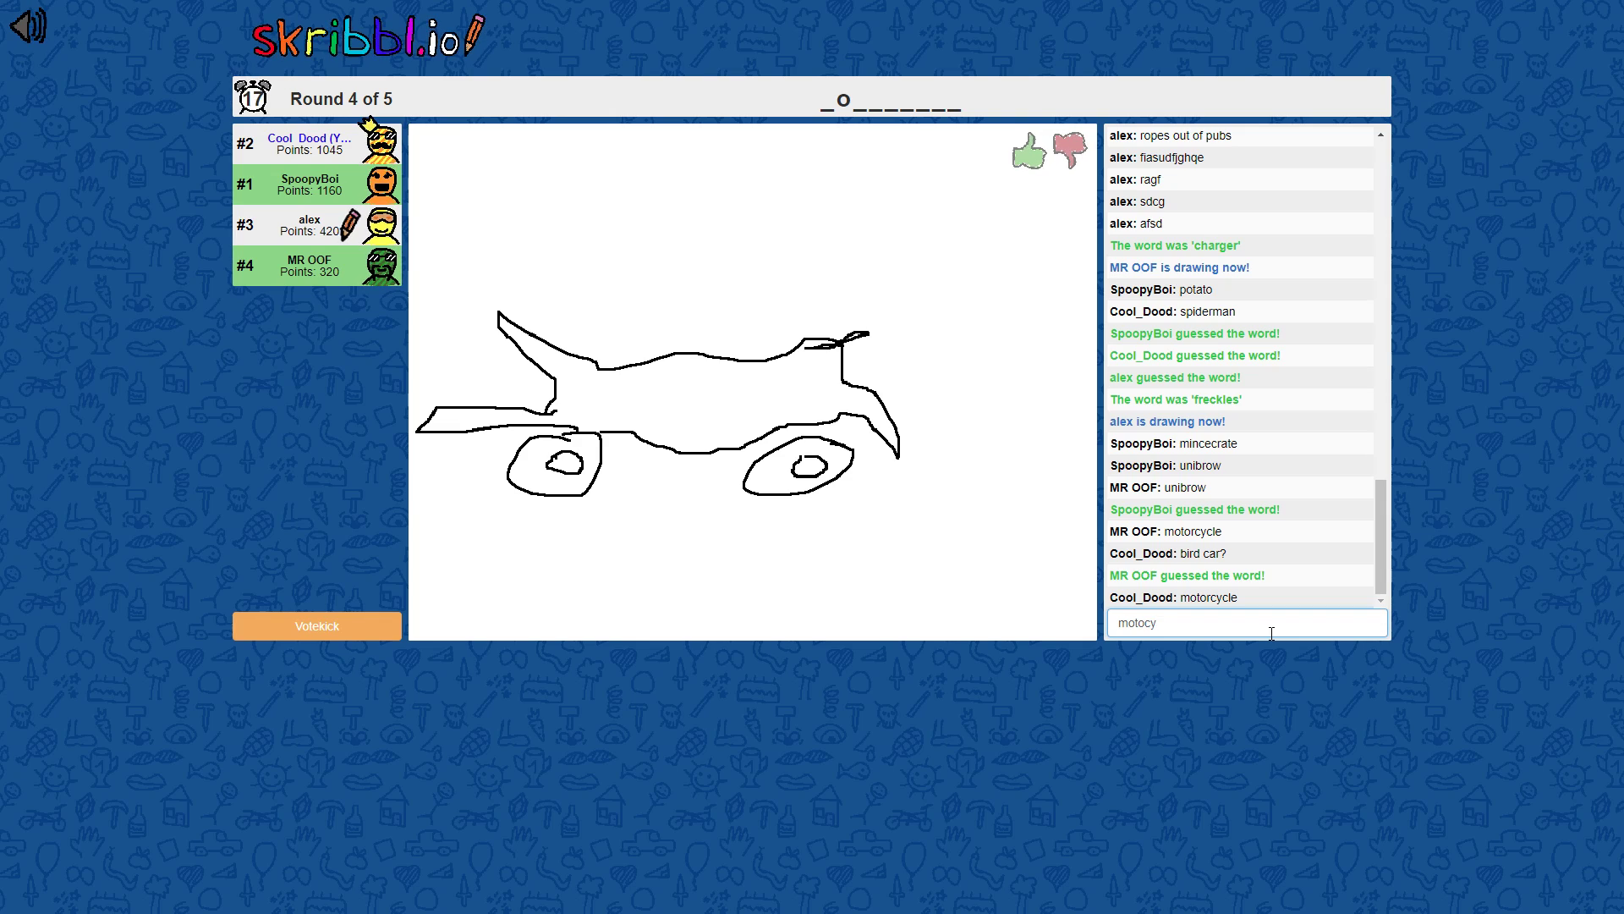